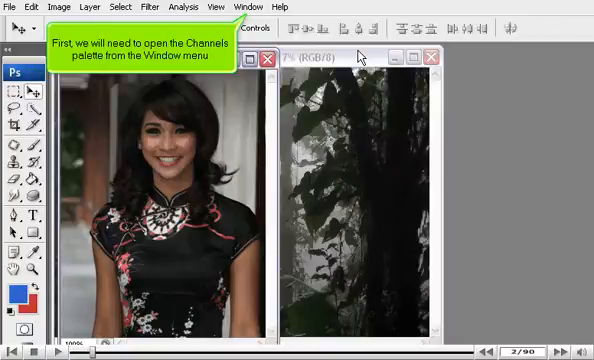
{"action": "mouse_move", "coordinate": [362, 52]}
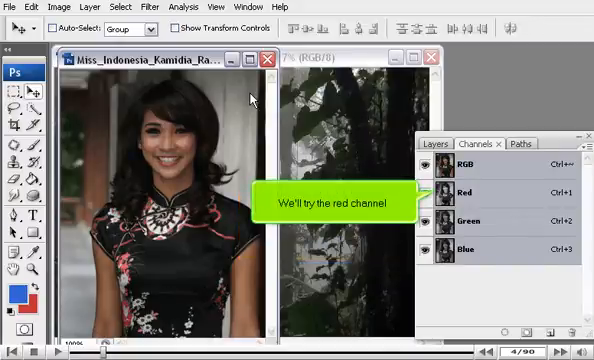
Isolate the portrait's Red channel in the Channels panel.
{"action": "left_click", "coordinate": [466, 192]}
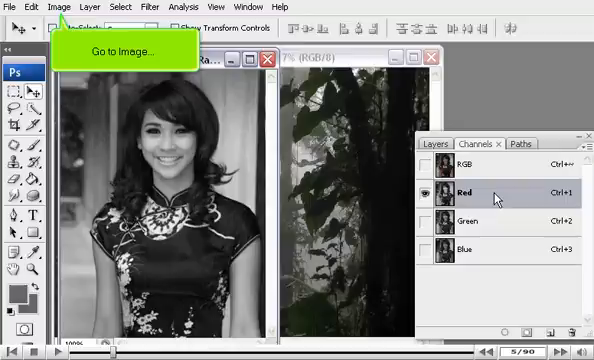
Convert the portrait to CMYK Color and isolate its Black channel.
{"action": "left_click", "coordinate": [64, 6]}
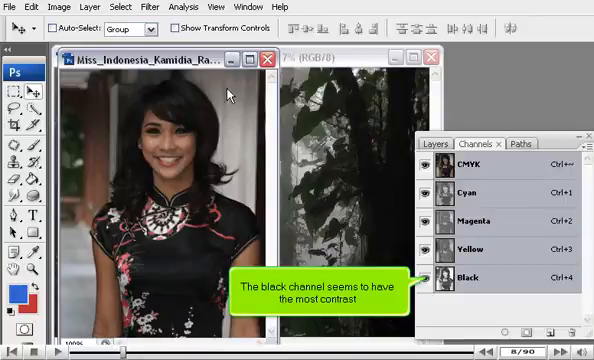
{"action": "left_click", "coordinate": [476, 278]}
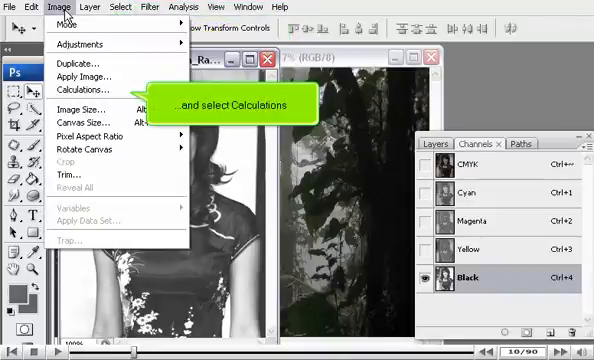
Use Calculations to overlay Black on Black at 100% into a new Alpha 1 channel.
{"action": "left_click", "coordinate": [74, 92]}
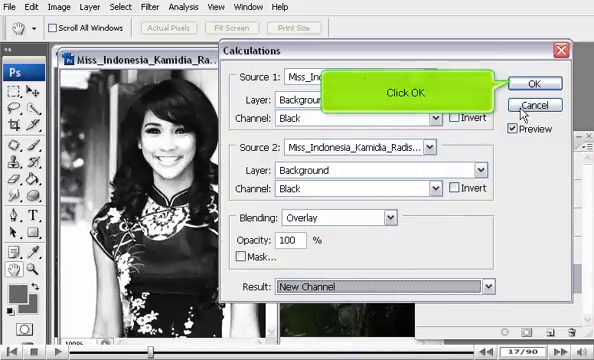
{"action": "left_click", "coordinate": [536, 84]}
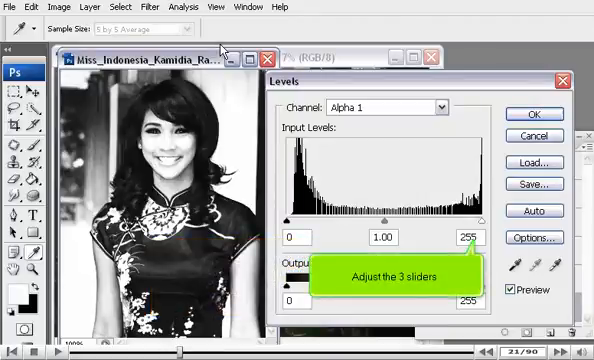
{"action": "mouse_move", "coordinate": [344, 140]}
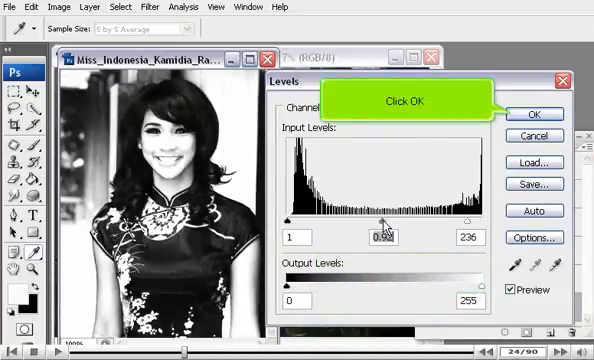
Apply a Levels adjustment that pushes Alpha 1 toward stark black and white.
{"action": "left_click", "coordinate": [536, 112]}
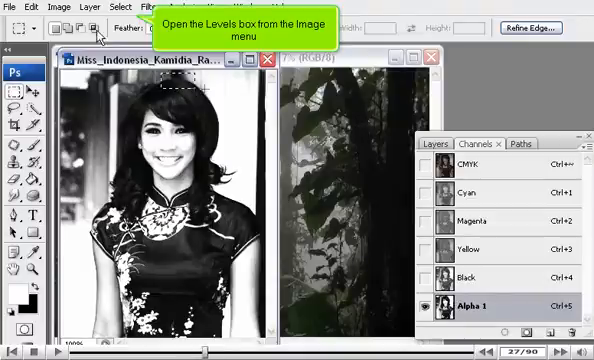
Apply a second Levels pass so the figure fills solid black on white.
{"action": "left_click", "coordinate": [56, 6]}
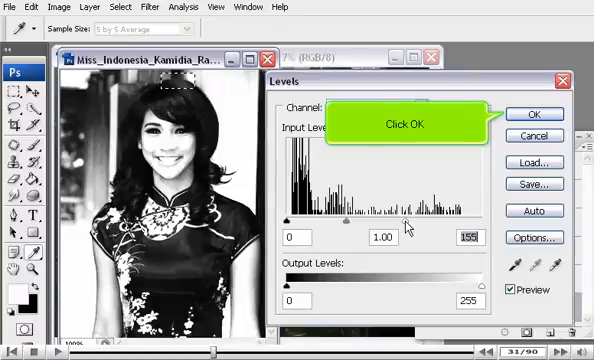
{"action": "left_click", "coordinate": [536, 114]}
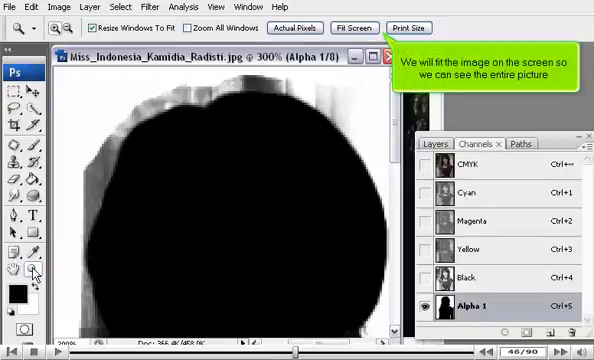
{"action": "mouse_move", "coordinate": [124, 210]}
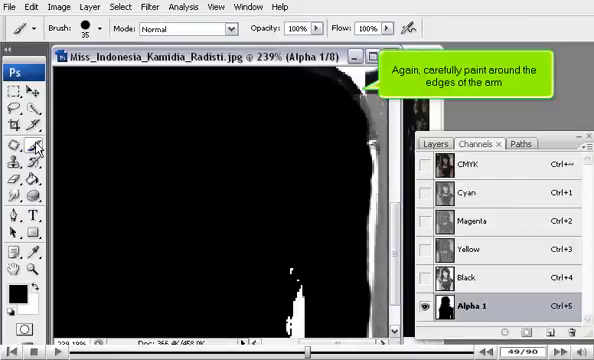
{"action": "mouse_move", "coordinate": [340, 218]}
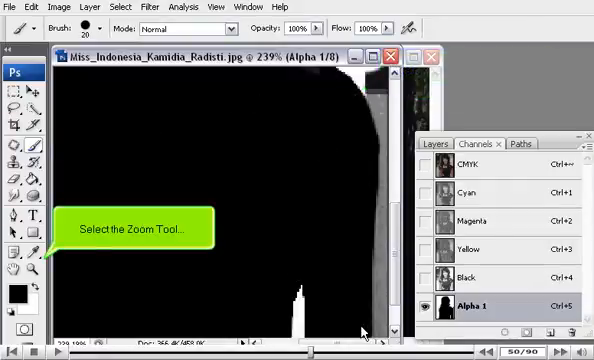
{"action": "mouse_move", "coordinate": [130, 292]}
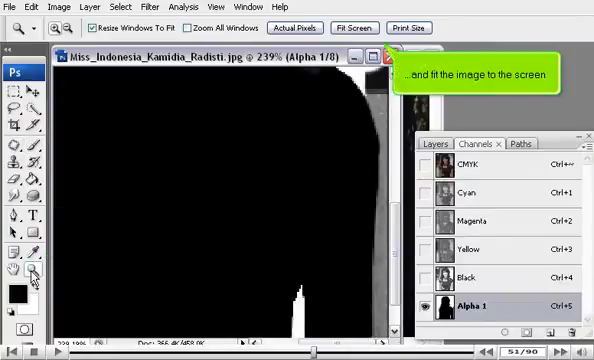
{"action": "mouse_move", "coordinate": [250, 116]}
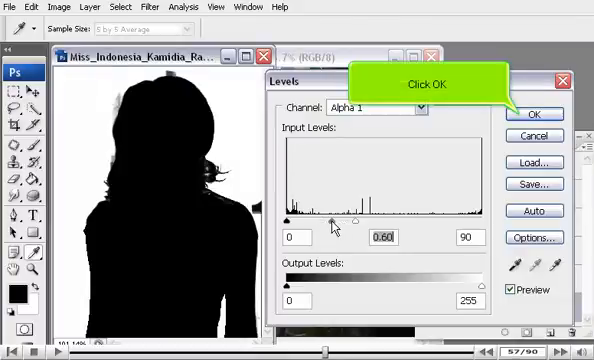
{"action": "mouse_move", "coordinate": [460, 160]}
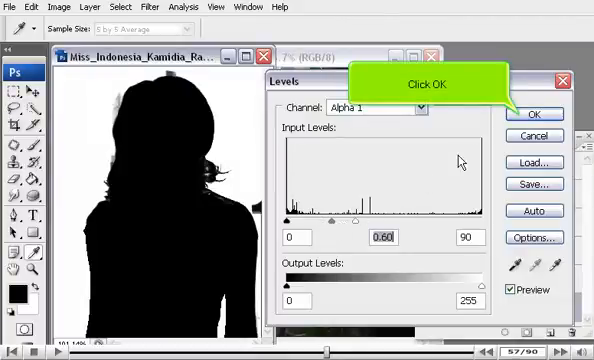
Commit the Levels change leaving Alpha 1 a crisp black silhouette on white.
{"action": "left_click", "coordinate": [536, 114]}
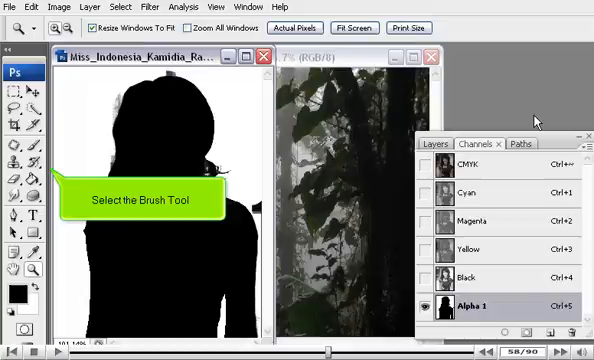
{"action": "mouse_move", "coordinate": [204, 140]}
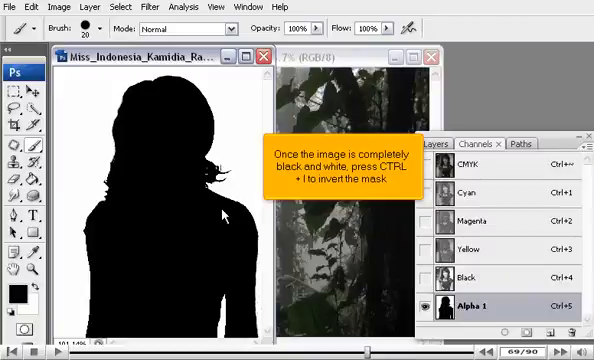
Invert Alpha 1 with Ctrl+I and load the white girl shape as a selection.
{"action": "key", "text": "ctrl+i"}
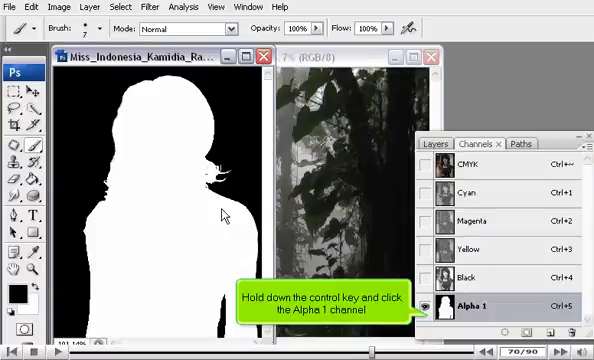
{"action": "left_click", "coordinate": [476, 306]}
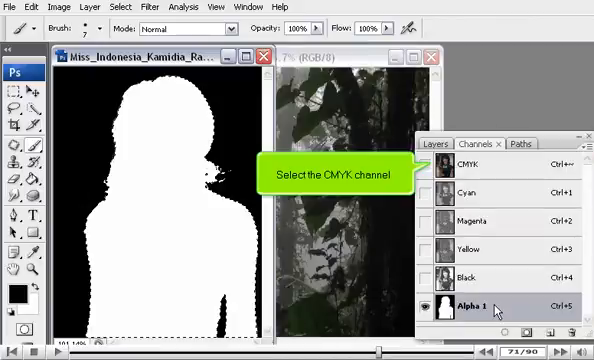
{"action": "mouse_move", "coordinate": [488, 250]}
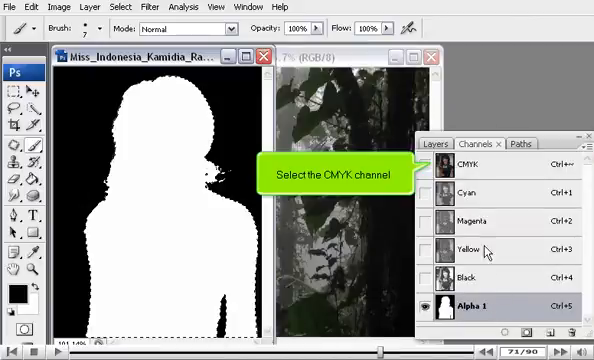
Return to the CMYK composite view and start Refine Edge on the girl selection.
{"action": "left_click", "coordinate": [470, 166]}
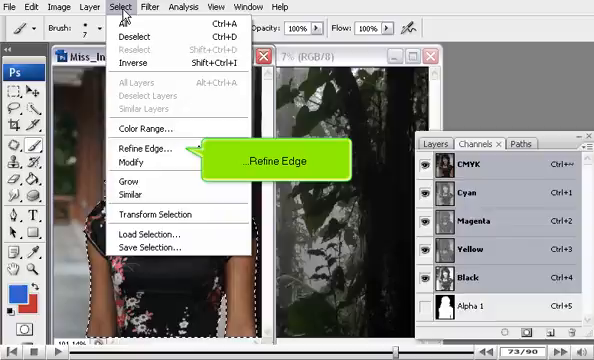
{"action": "left_click", "coordinate": [140, 148]}
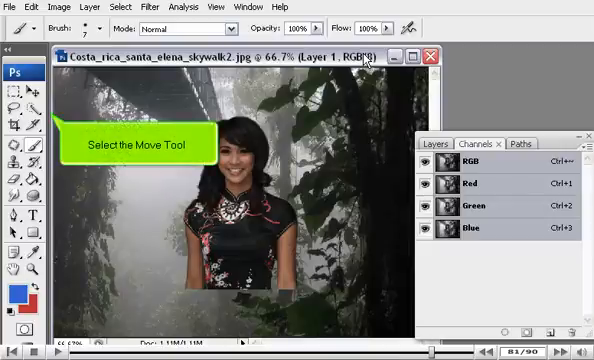
{"action": "mouse_move", "coordinate": [176, 84]}
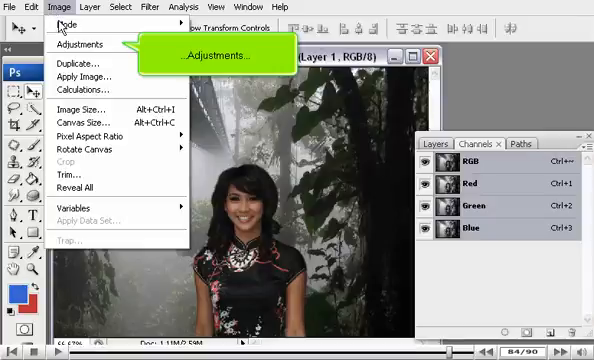
Set the girl's Brightness to -27 and adjust Contrast to blend her into the forest.
{"action": "left_click", "coordinate": [82, 44]}
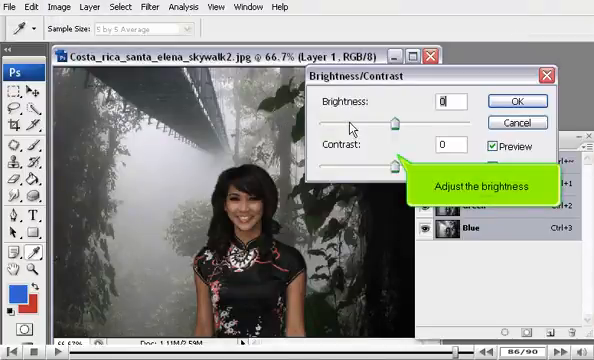
{"action": "left_click_drag", "start_coordinate": [382, 122], "coordinate": [396, 122]}
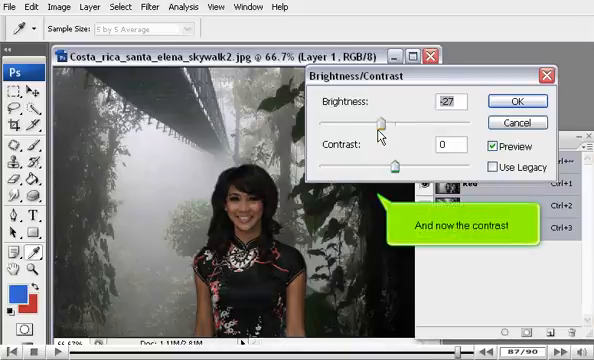
{"action": "left_click_drag", "start_coordinate": [394, 164], "coordinate": [360, 168]}
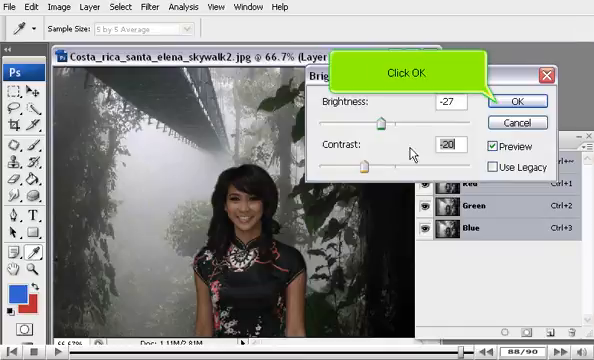
{"action": "left_click", "coordinate": [516, 102]}
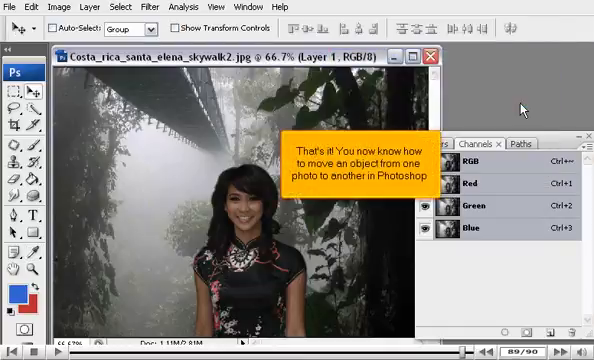